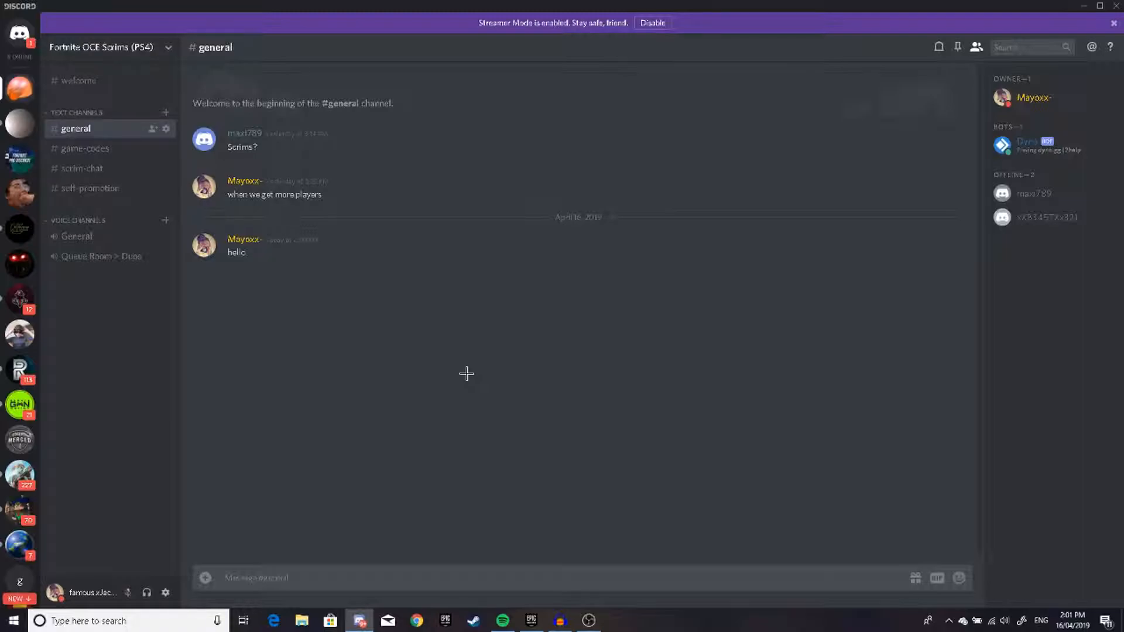
{"action": "mouse_move", "coordinate": [1022, 207]}
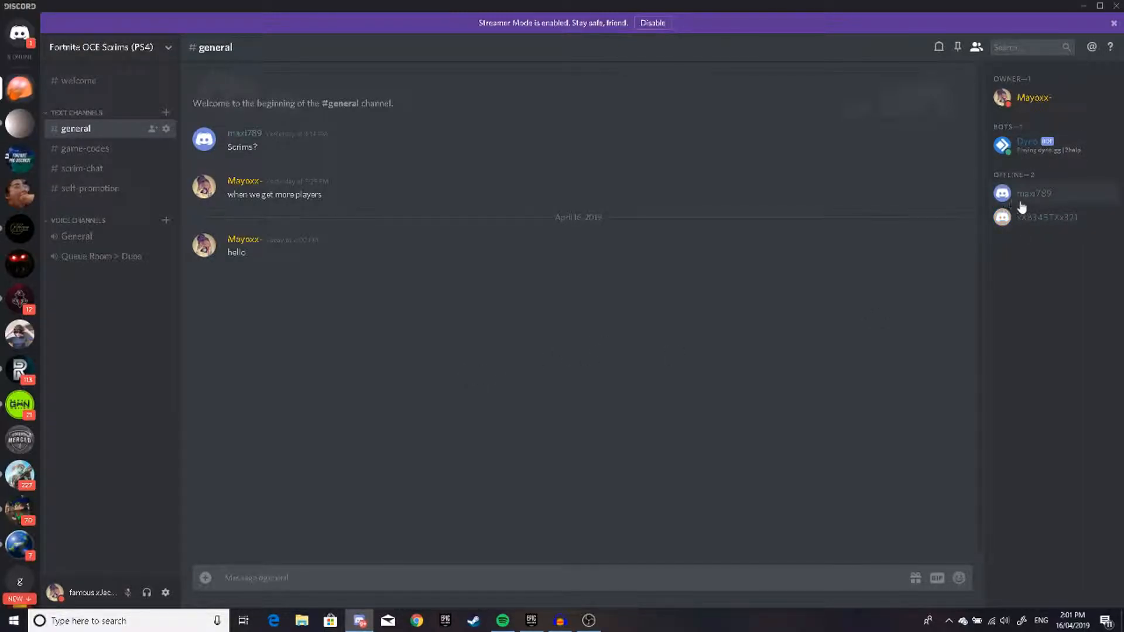
{"action": "mouse_move", "coordinate": [522, 183]}
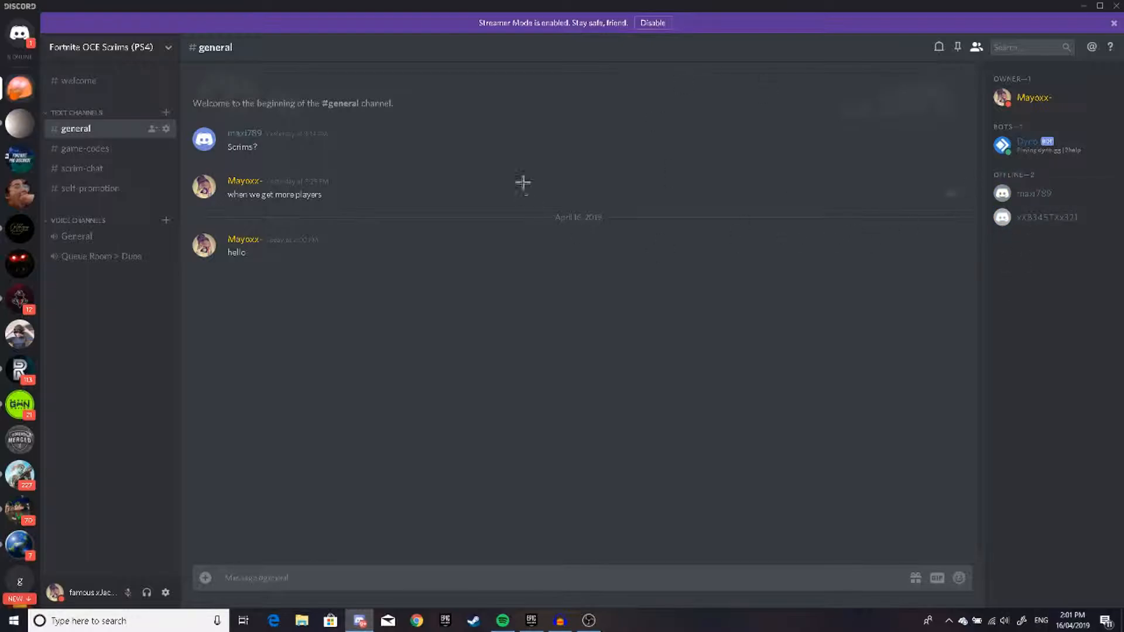
{"action": "mouse_move", "coordinate": [485, 272]}
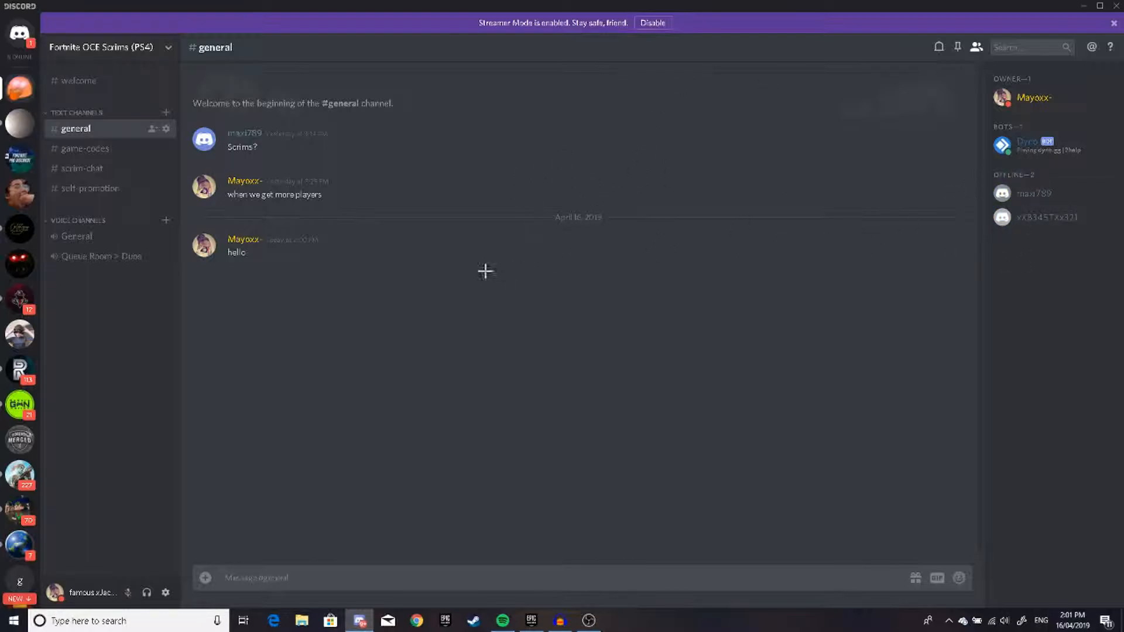
{"action": "mouse_move", "coordinate": [609, 294]}
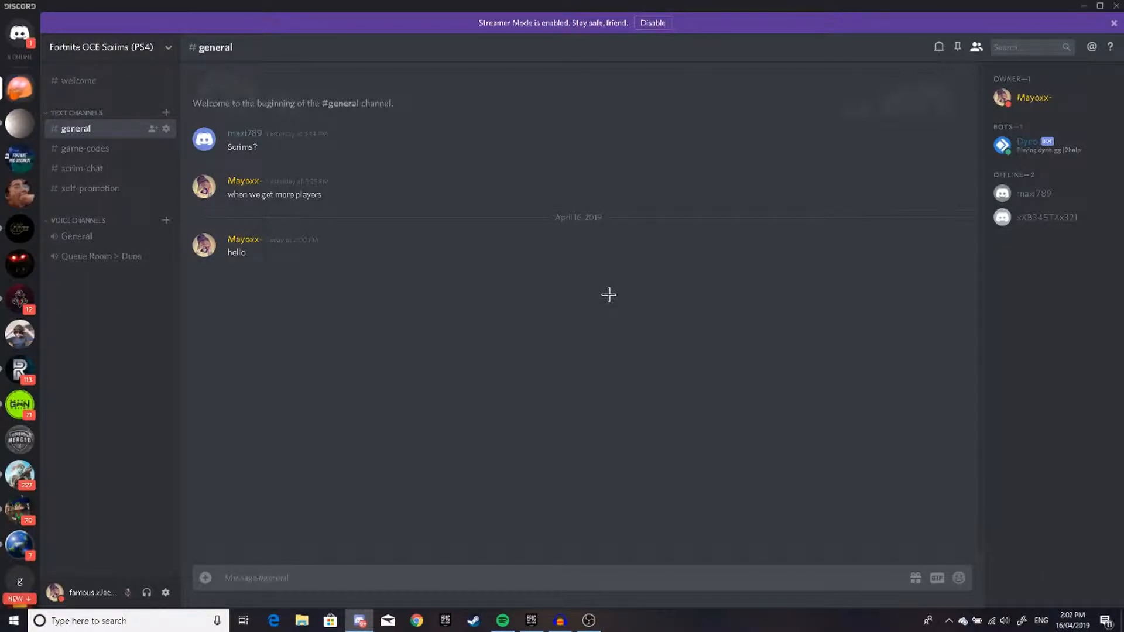
{"action": "mouse_move", "coordinate": [446, 245]}
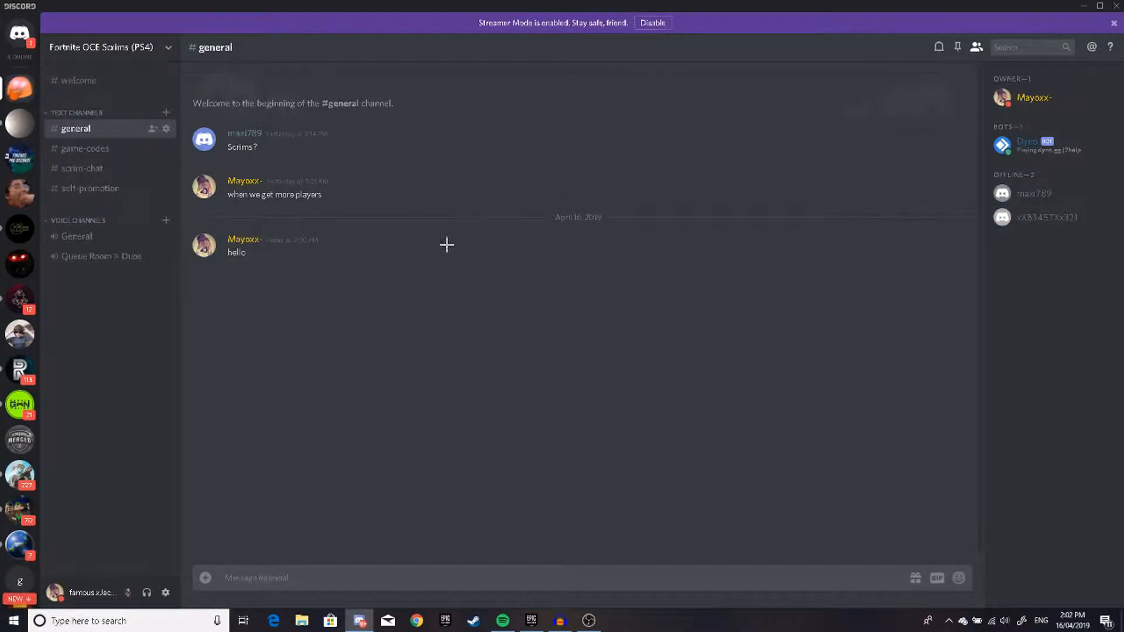
{"action": "mouse_move", "coordinate": [693, 166]}
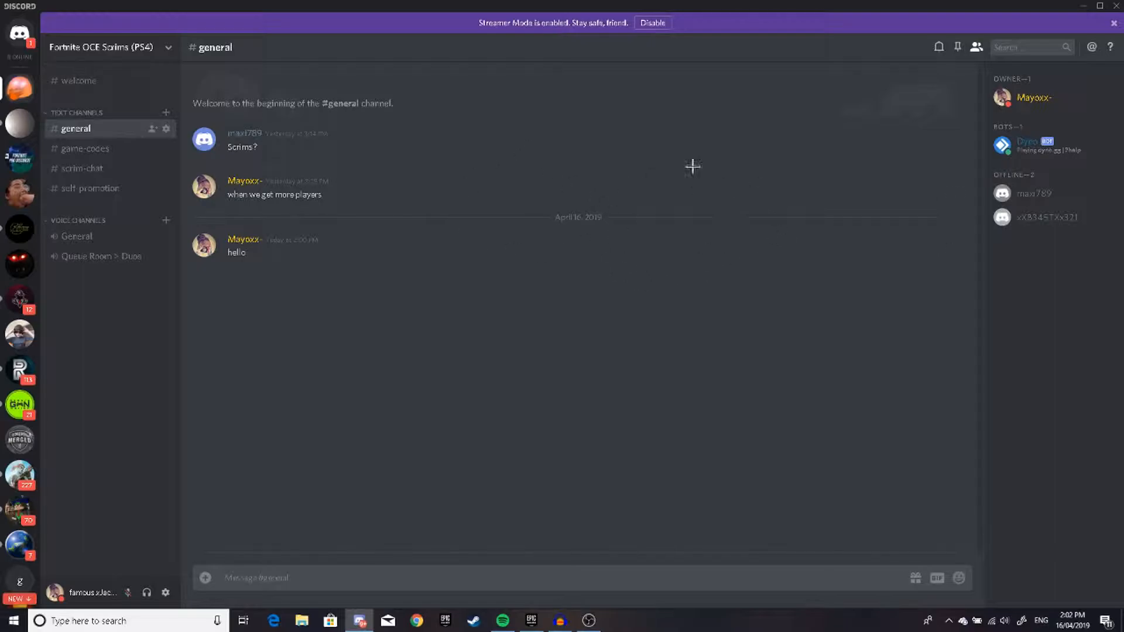
{"action": "mouse_move", "coordinate": [680, 189]}
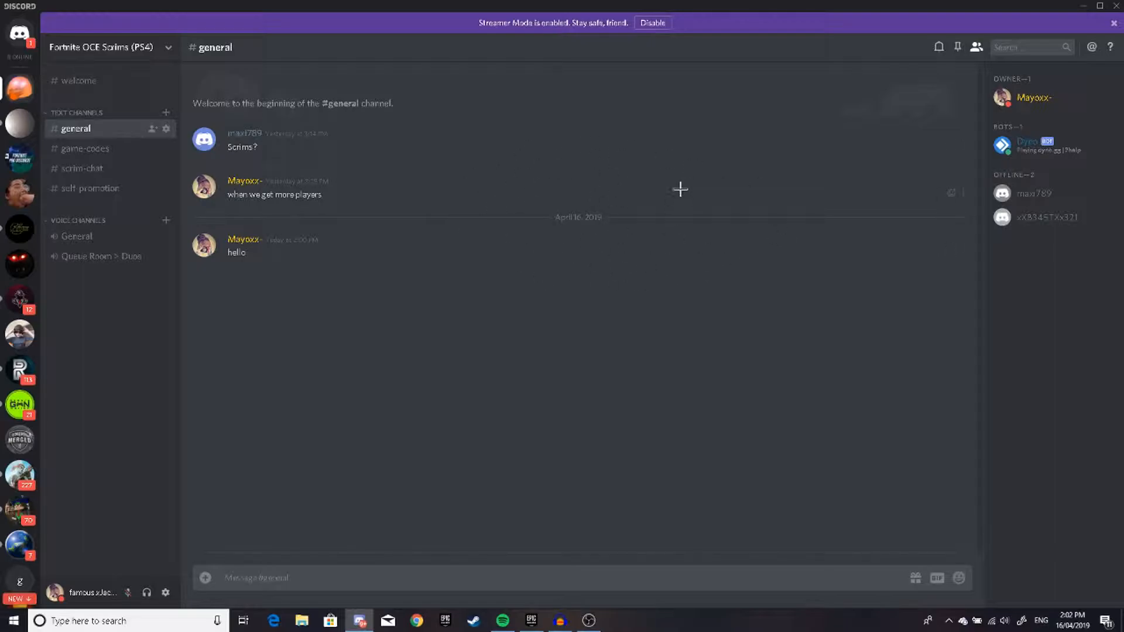
{"action": "mouse_move", "coordinate": [523, 216]}
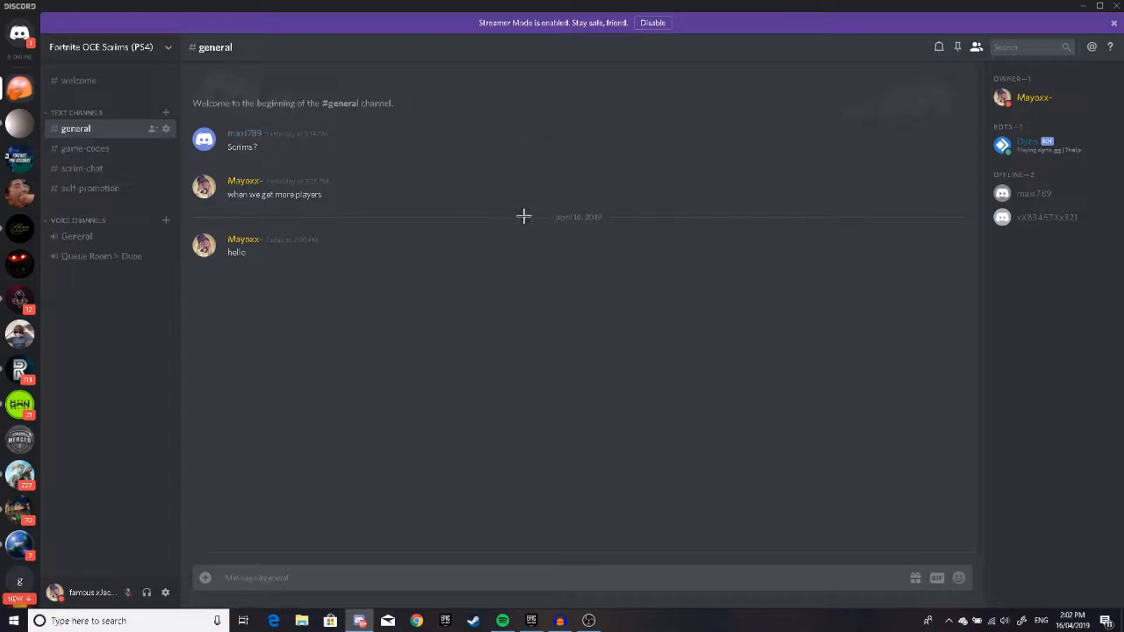
{"action": "mouse_move", "coordinate": [590, 239]}
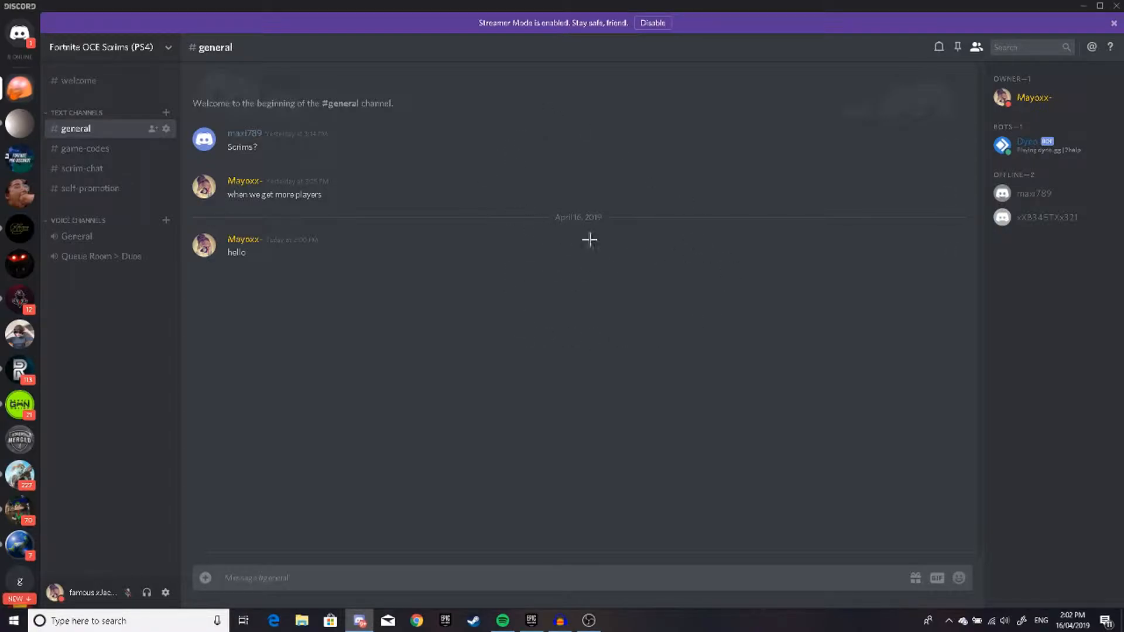
{"action": "mouse_move", "coordinate": [673, 198]}
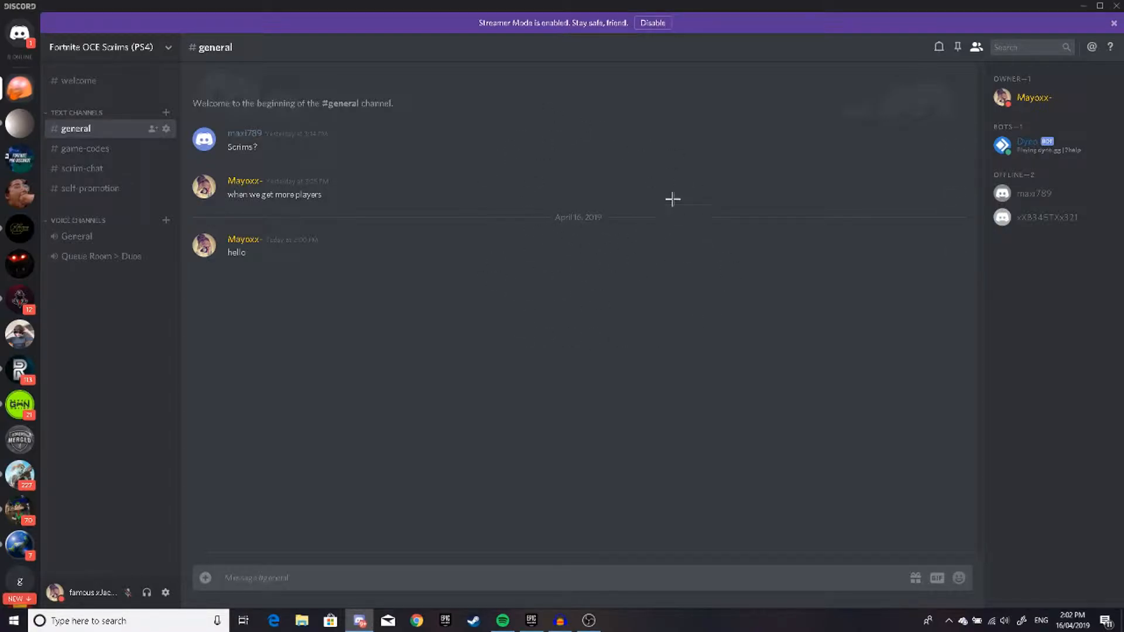
{"action": "left_click", "coordinate": [19, 159]}
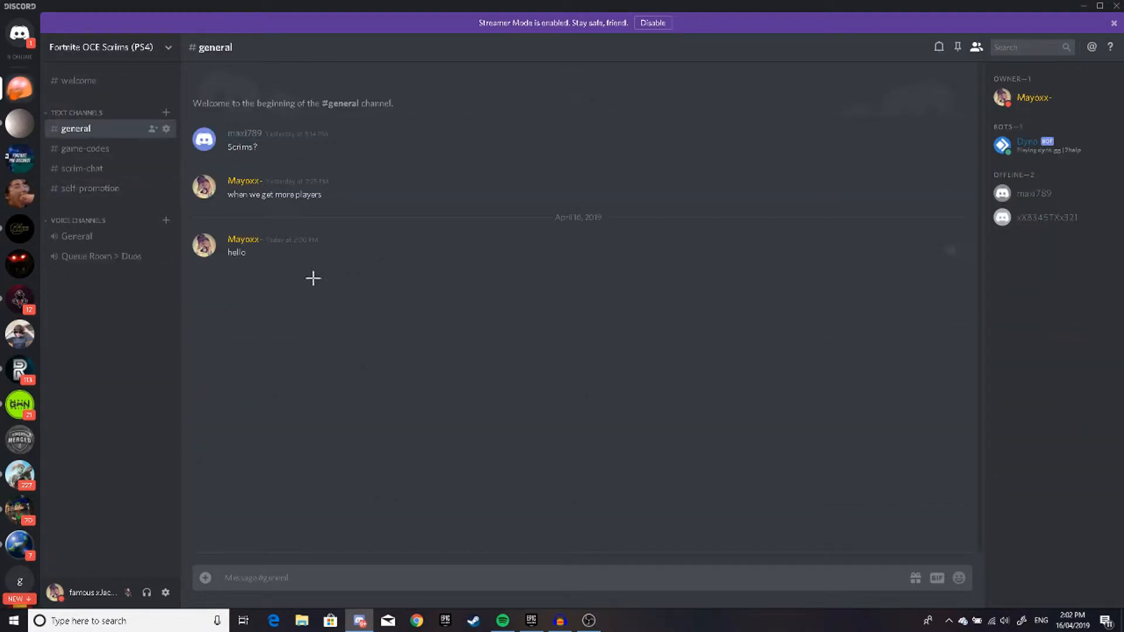
{"action": "mouse_move", "coordinate": [403, 290]}
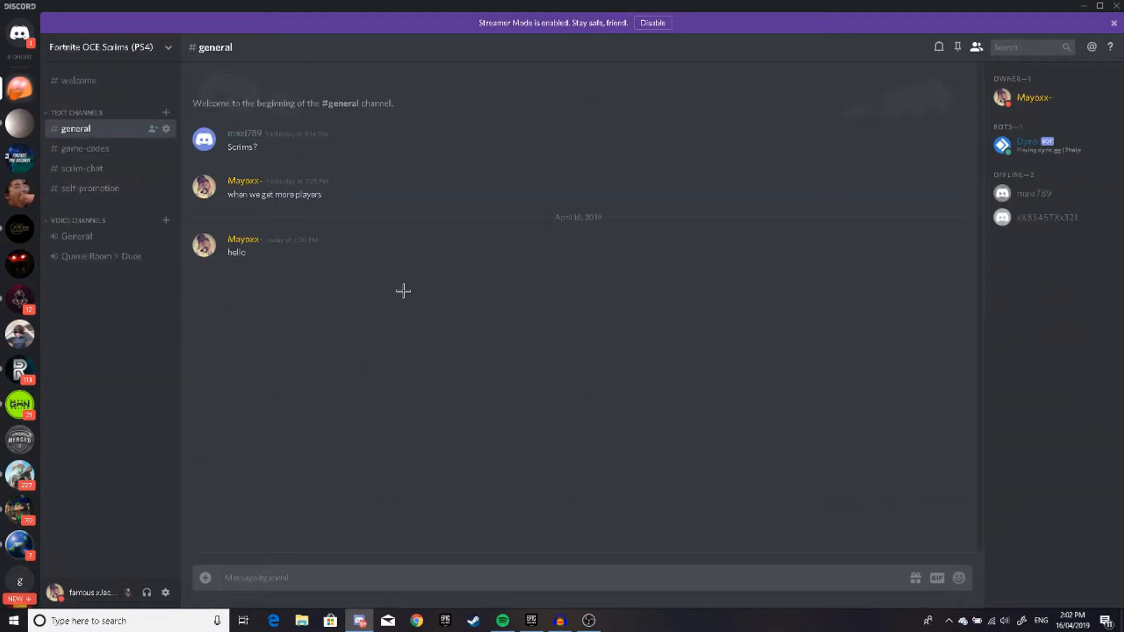
{"action": "mouse_move", "coordinate": [358, 224]}
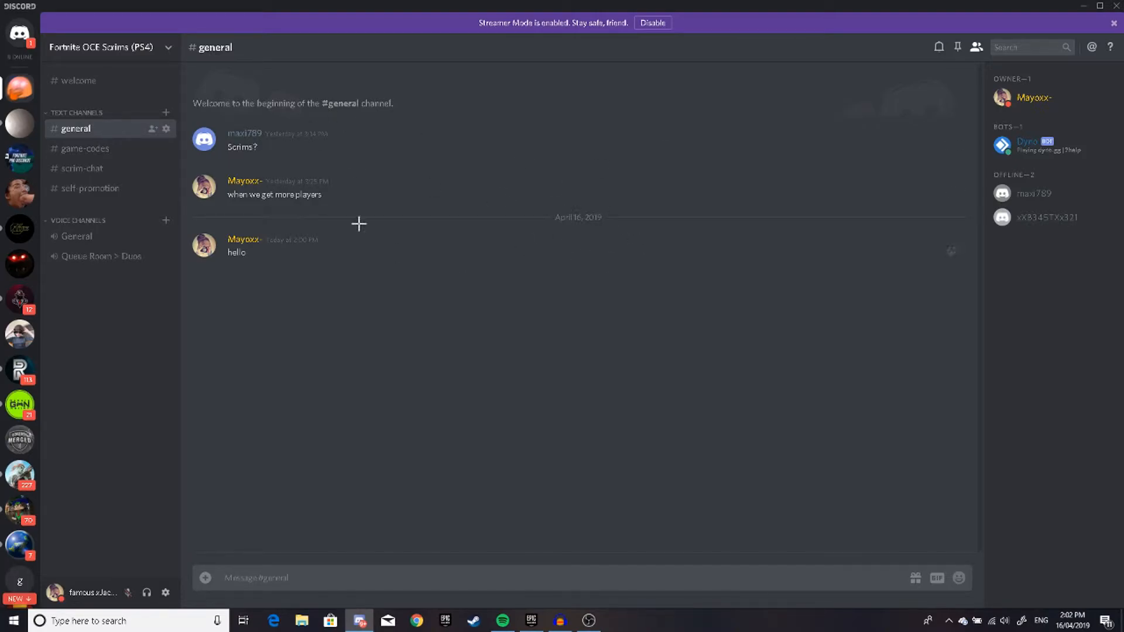
{"action": "mouse_move", "coordinate": [552, 211]}
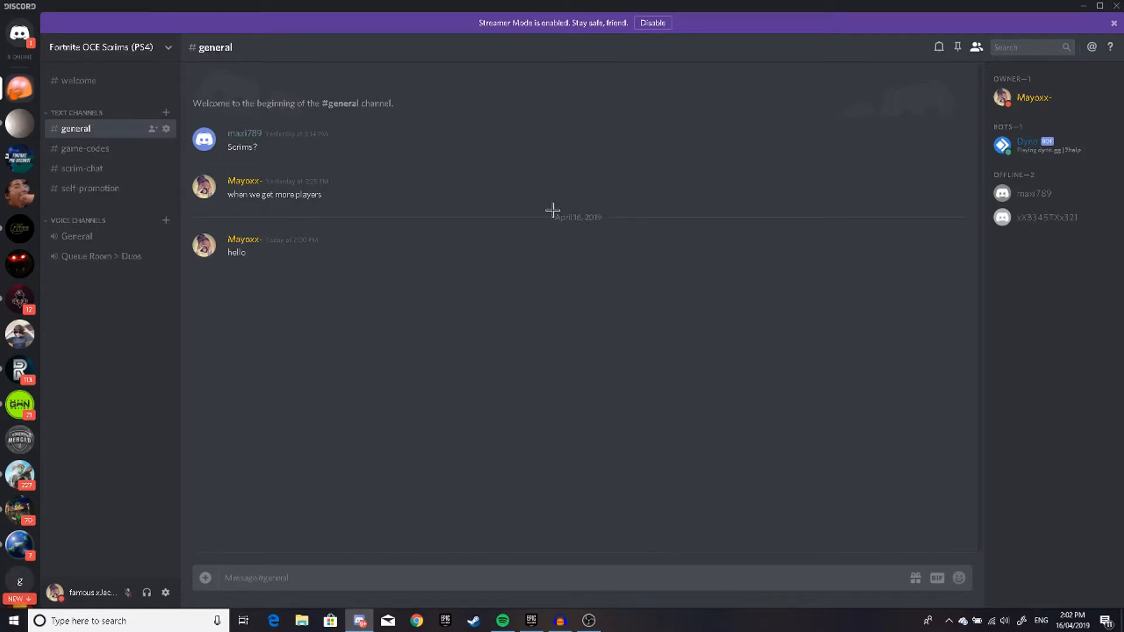
{"action": "mouse_move", "coordinate": [287, 409]}
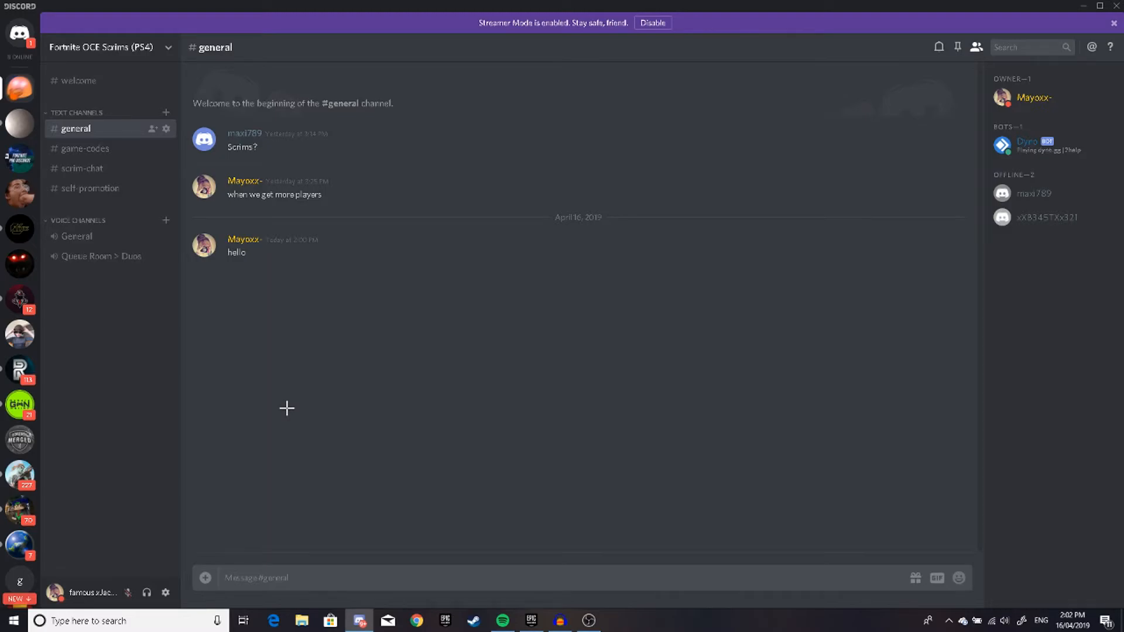